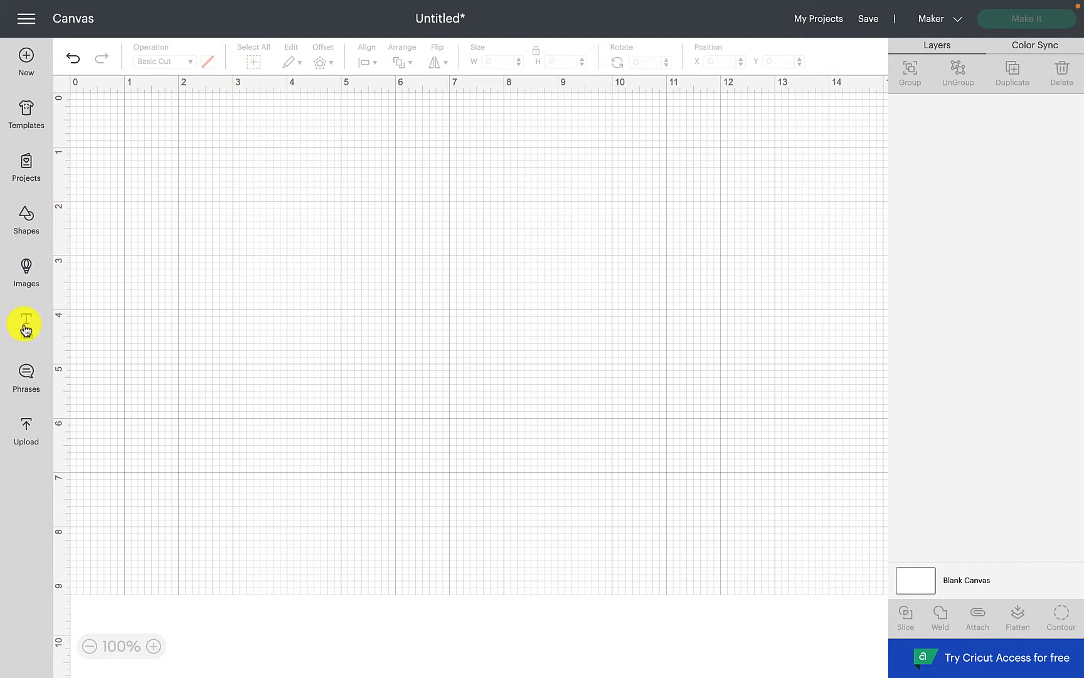
- Add a text object reading 'Sunny Days' in the MacGuffin font
{"action": "left_click", "coordinate": [25, 323]}
{"action": "type", "text": "S"}
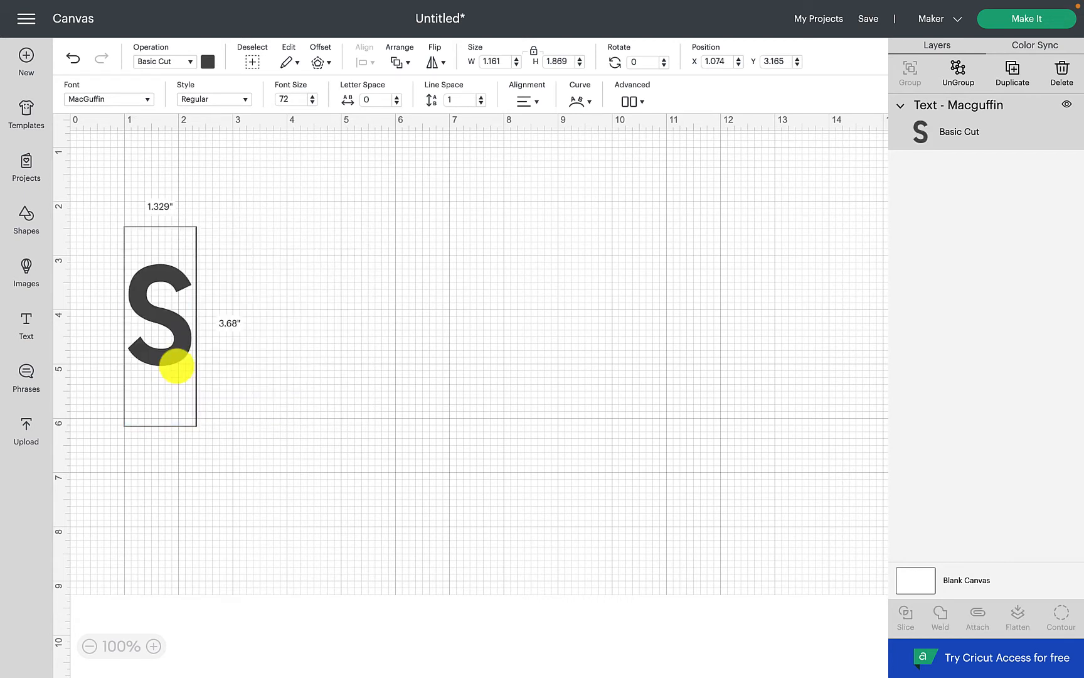
{"action": "type", "text": "unny"}
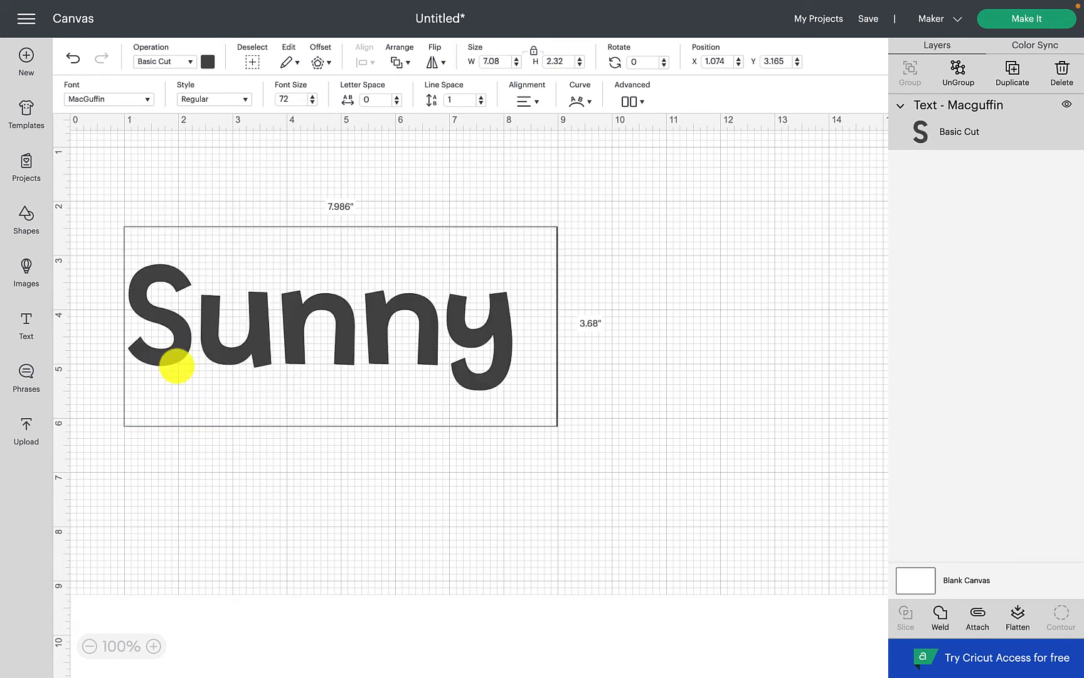
{"action": "type", "text": "Days"}
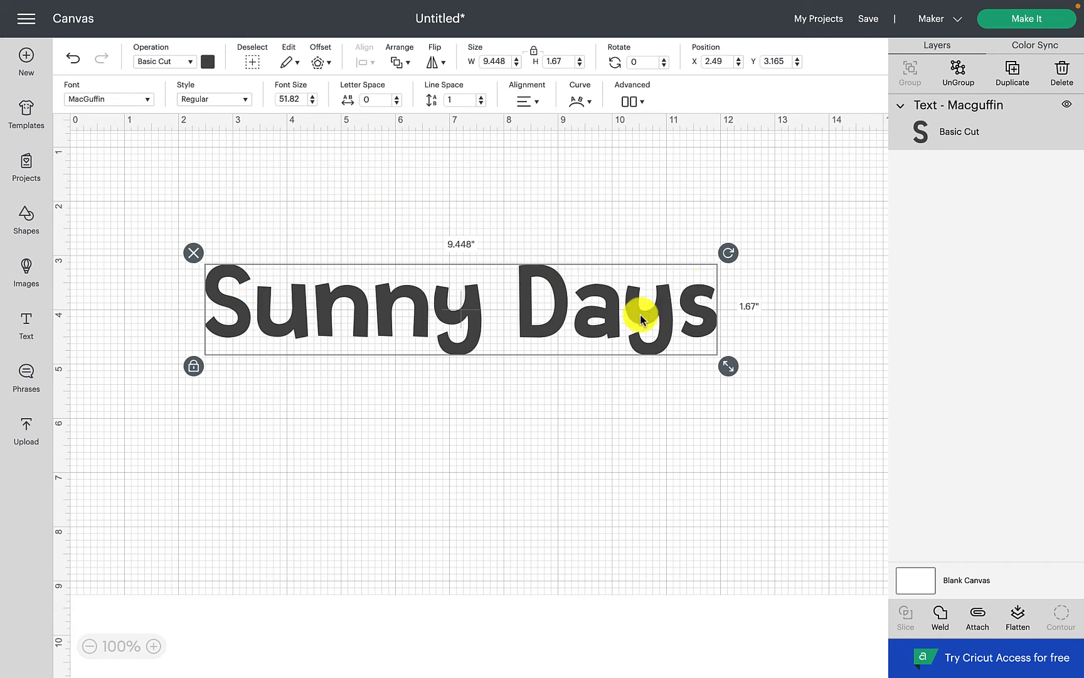
{"action": "mouse_move", "coordinate": [591, 161]}
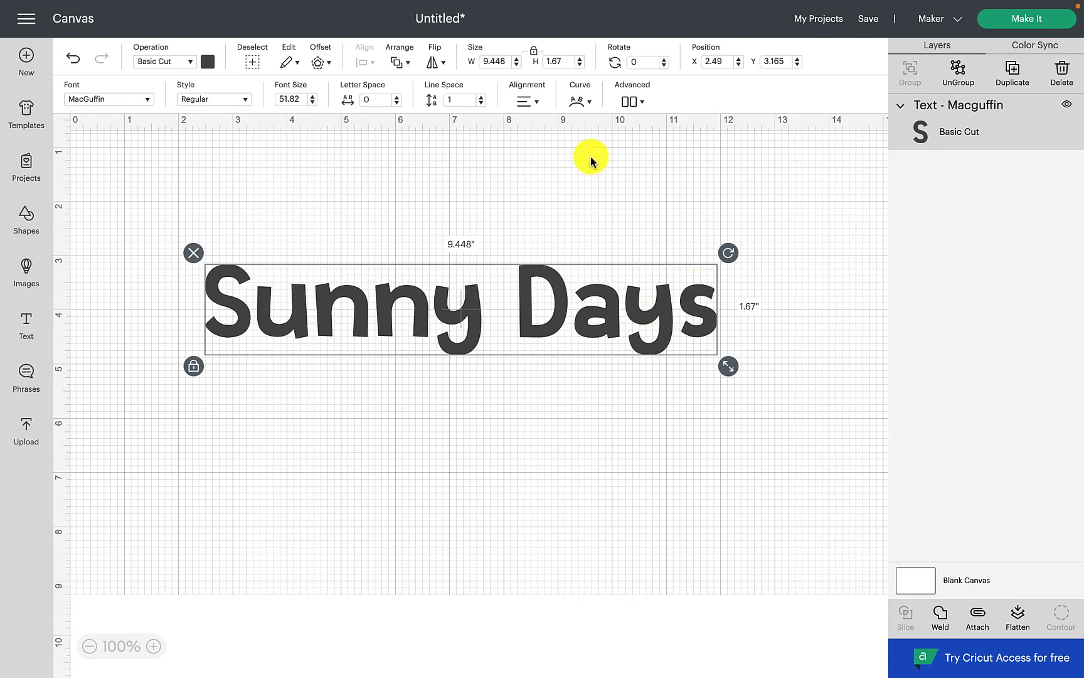
{"action": "mouse_move", "coordinate": [580, 101]}
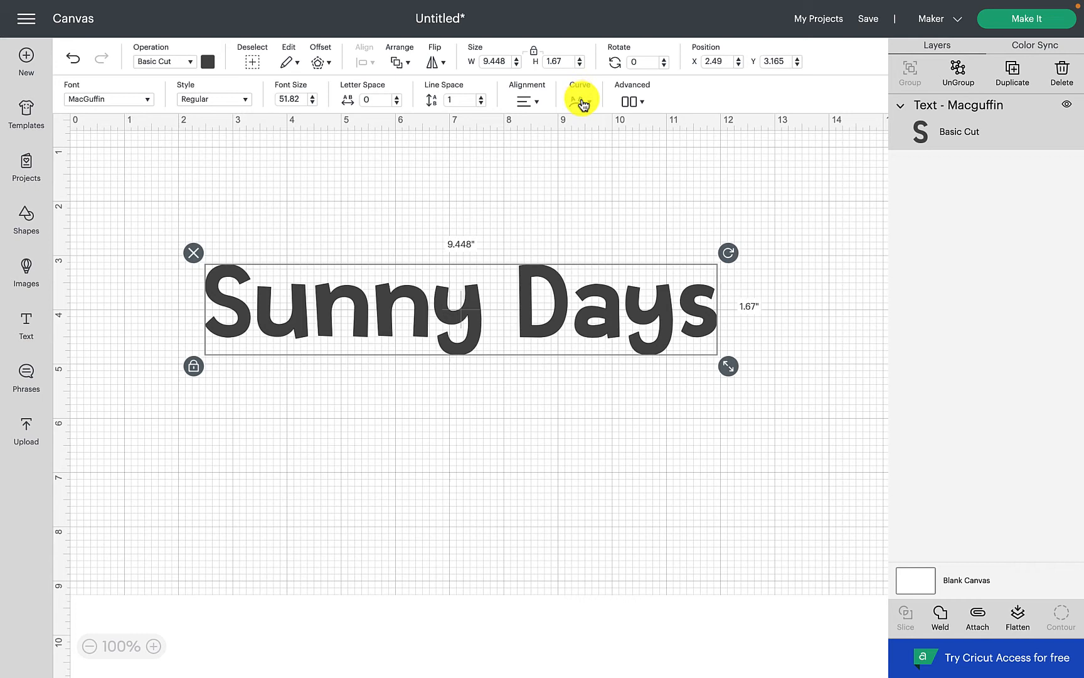
- Curve 'Sunny Days' with the Diameter slider, settling on a gentle arc of about 48
{"action": "left_click", "coordinate": [580, 101]}
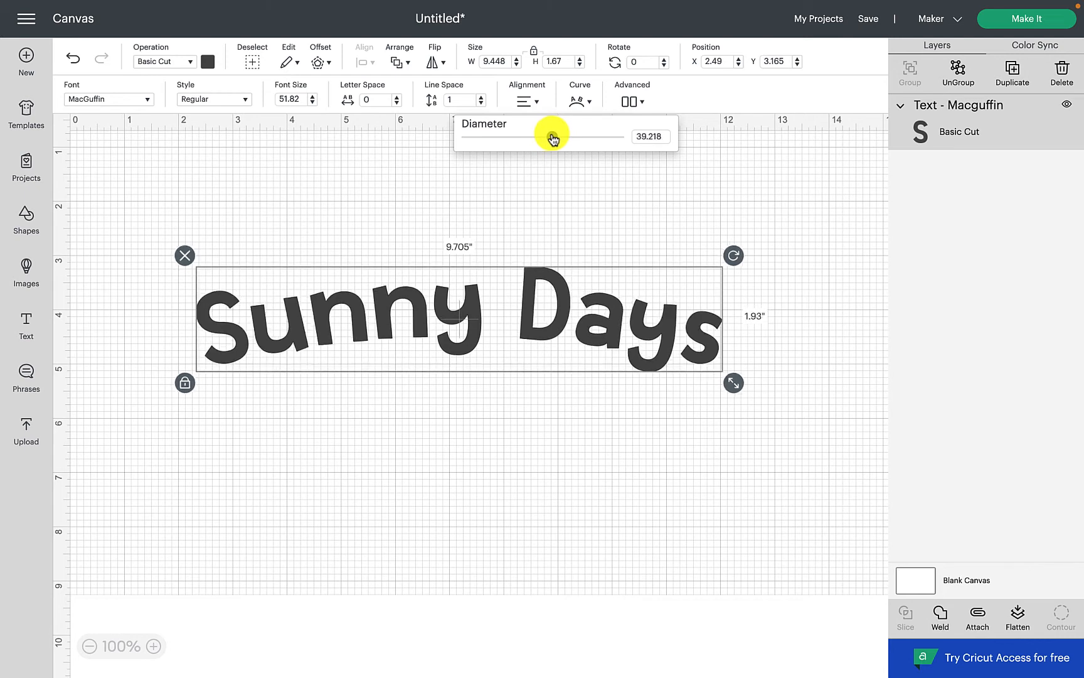
{"action": "left_click_drag", "start_coordinate": [552, 136], "coordinate": [571, 137]}
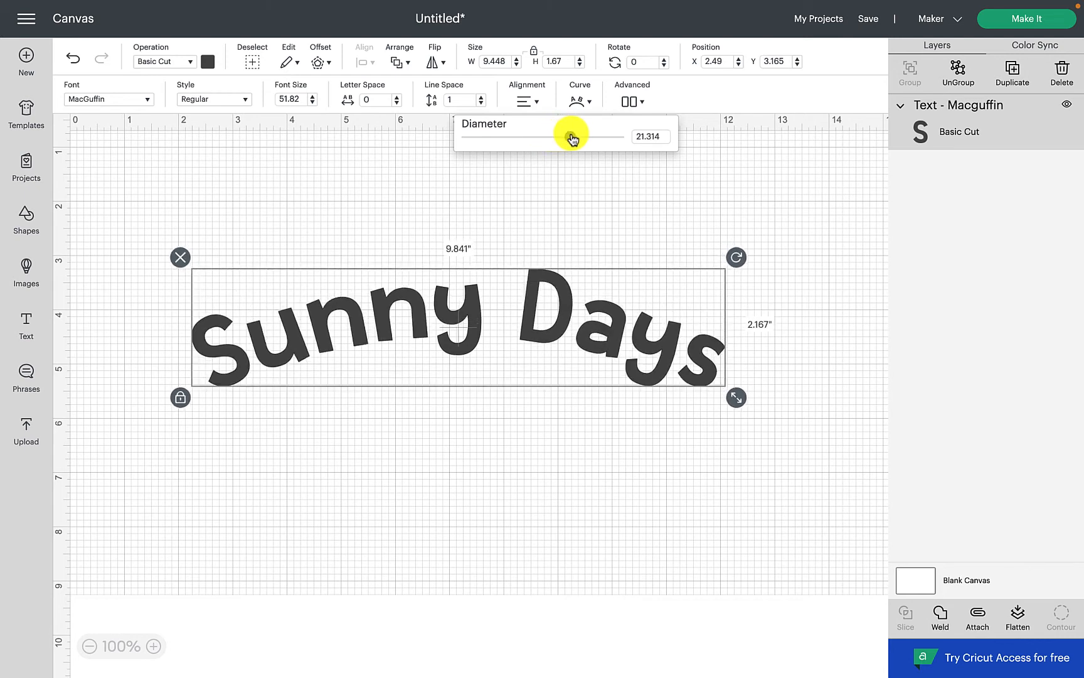
{"action": "left_click_drag", "start_coordinate": [570, 137], "coordinate": [581, 136]}
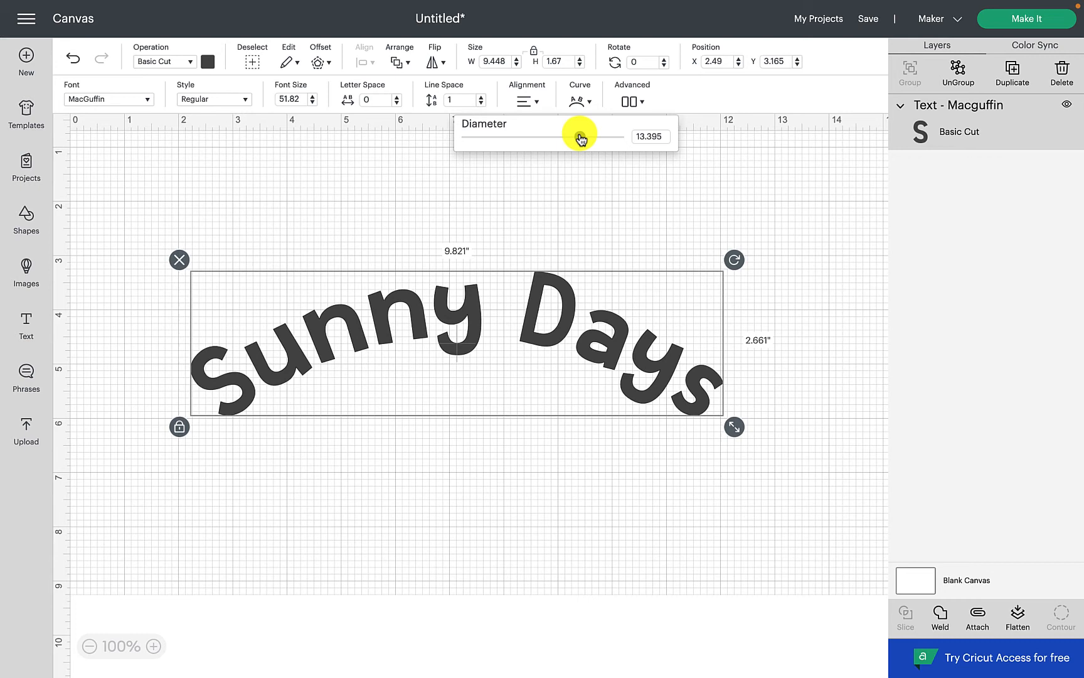
{"action": "left_click_drag", "start_coordinate": [580, 136], "coordinate": [603, 138]}
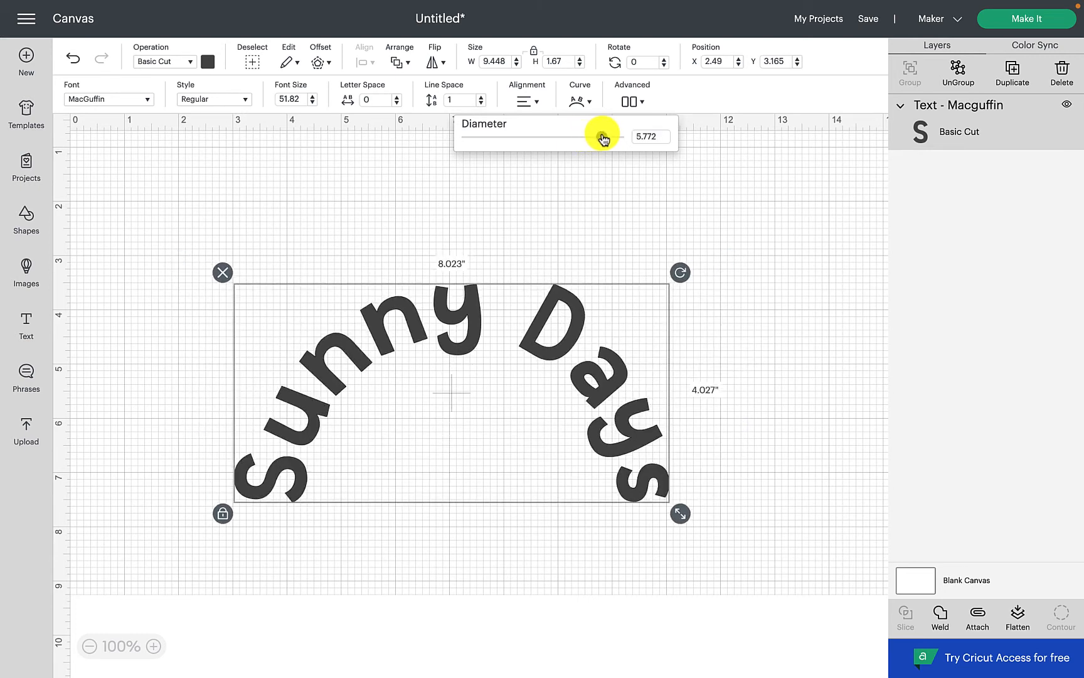
{"action": "left_click_drag", "start_coordinate": [598, 138], "coordinate": [612, 138]}
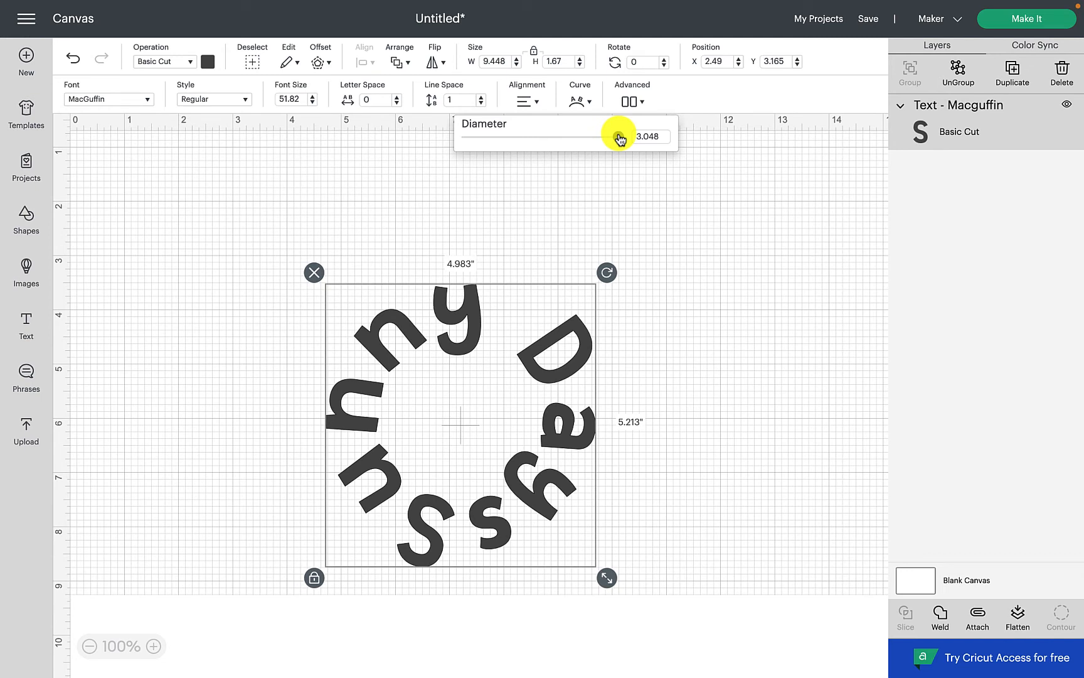
{"action": "left_click_drag", "start_coordinate": [619, 137], "coordinate": [609, 137]}
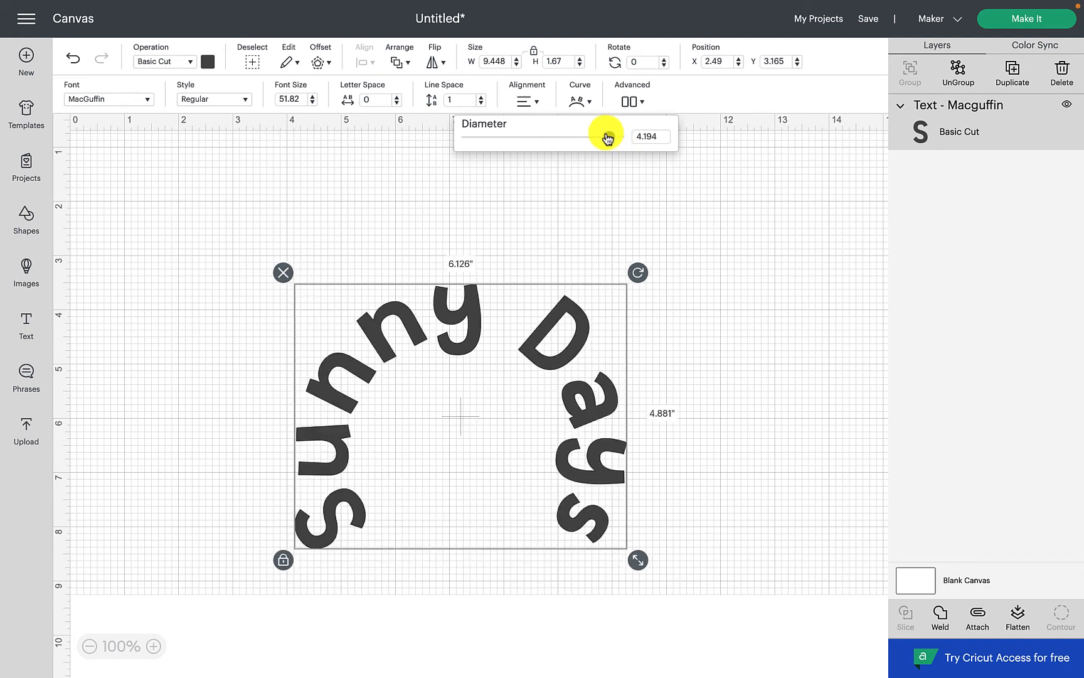
{"action": "left_click_drag", "start_coordinate": [607, 139], "coordinate": [542, 139]}
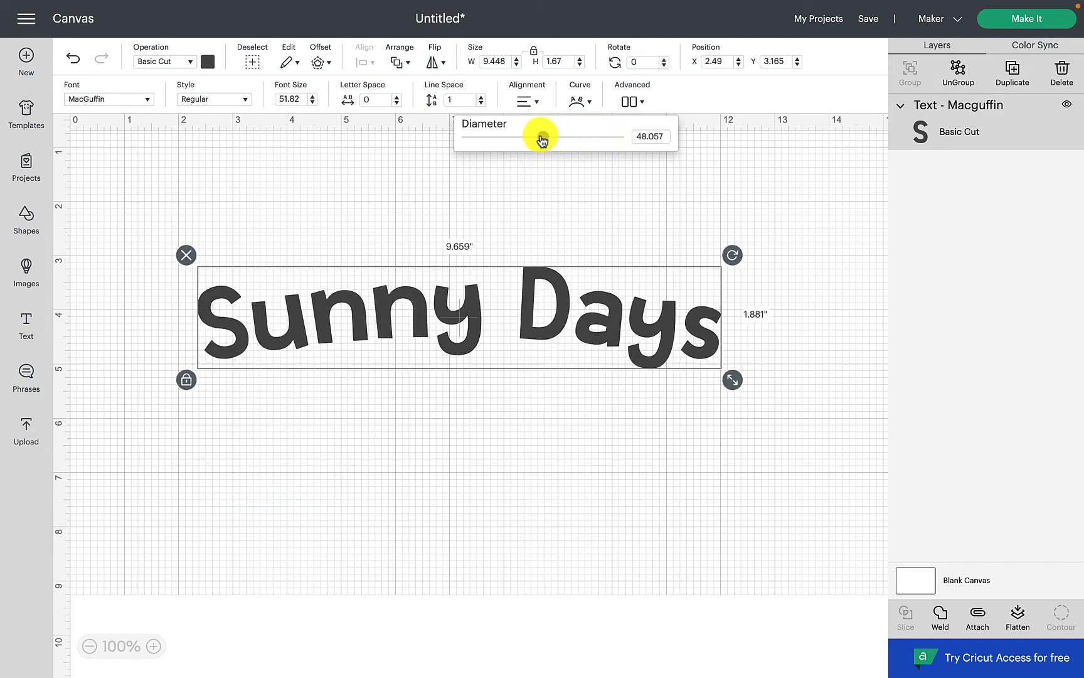
- Reverse the curve into a smile-shaped arc about 10.6 inches wide and move it higher
{"action": "left_click_drag", "start_coordinate": [539, 137], "coordinate": [488, 136]}
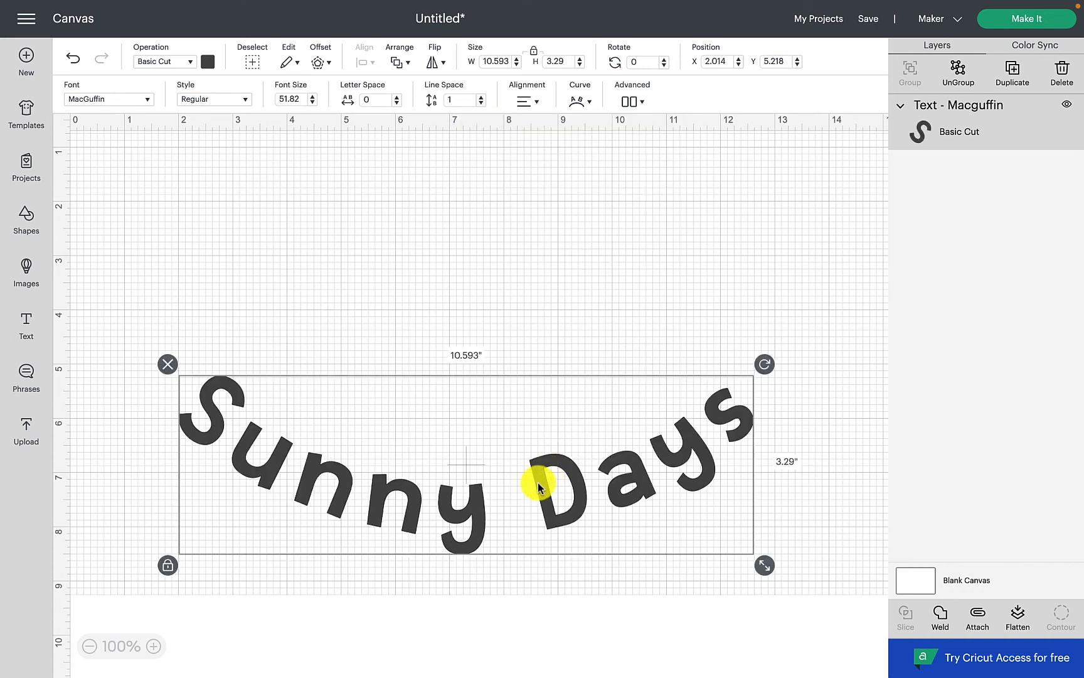
{"action": "left_click_drag", "start_coordinate": [539, 484], "coordinate": [540, 405]}
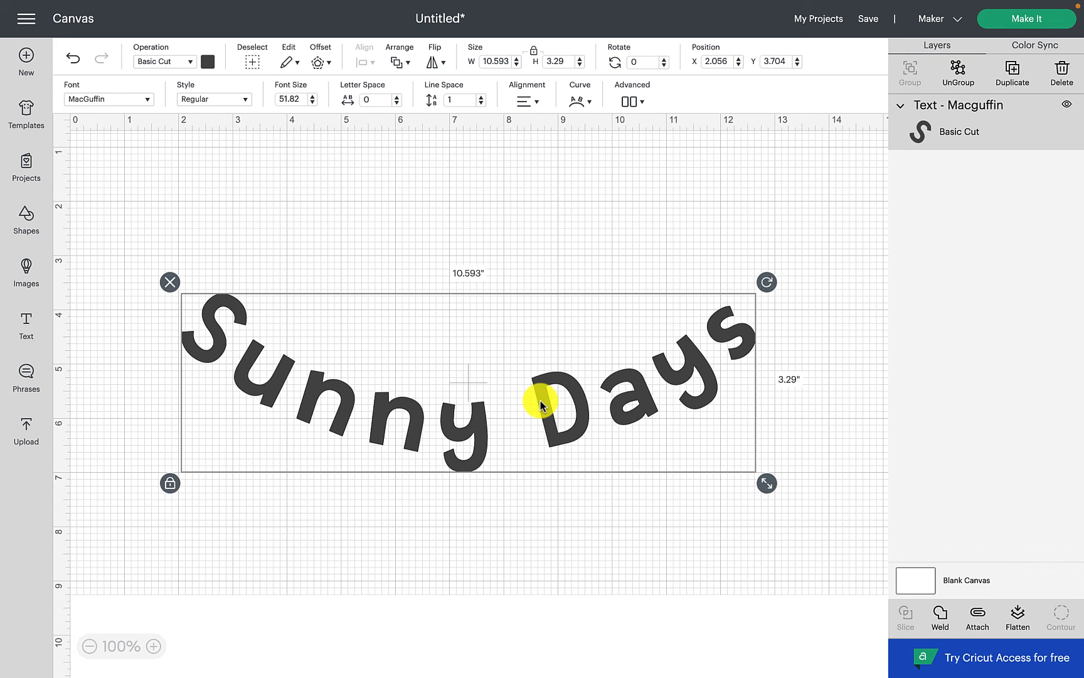